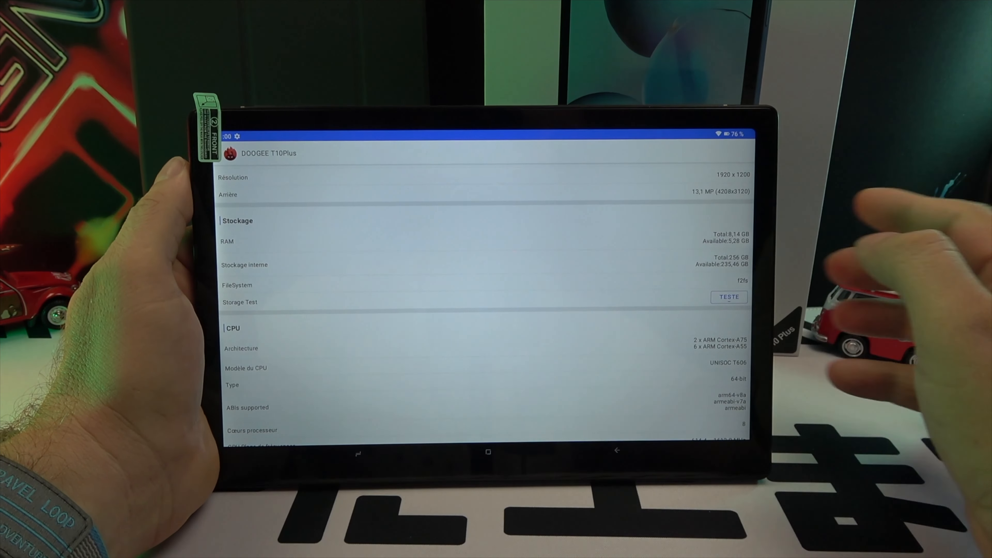
- Leave the DOOGEE T10Plus hardware specs and scroll through the installed apps in the app drawer
{"action": "left_click", "coordinate": [728, 297]}
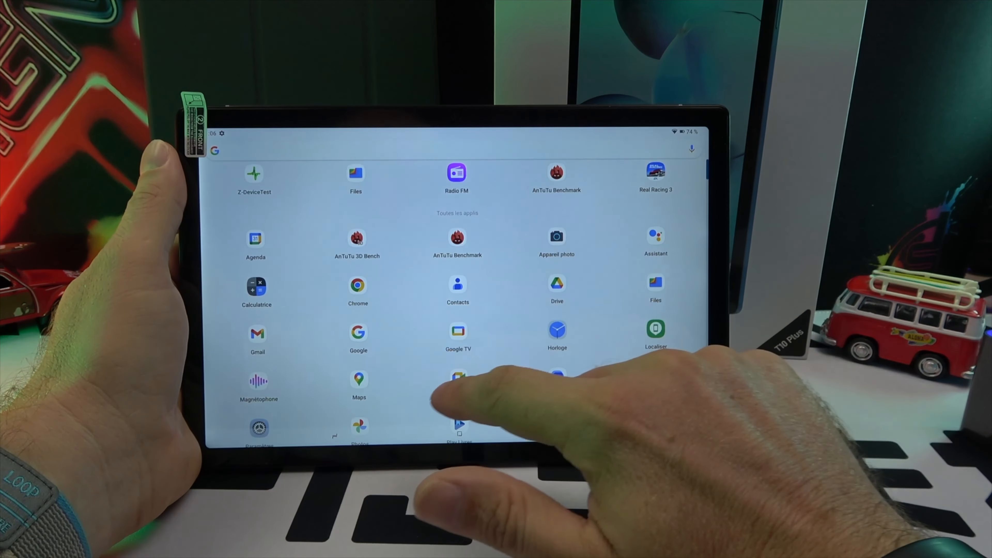
{"action": "scroll", "scroll_direction": "up", "scroll_amount": 3}
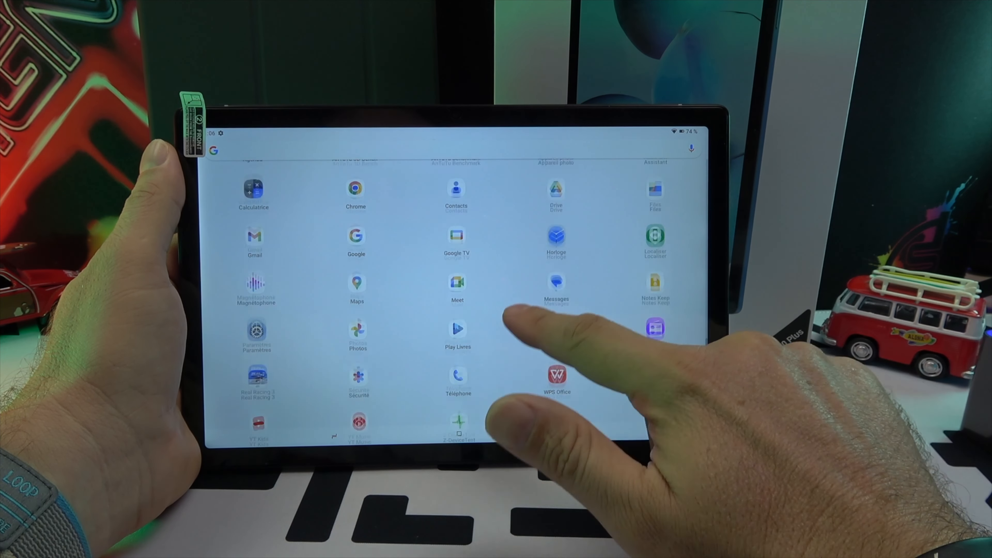